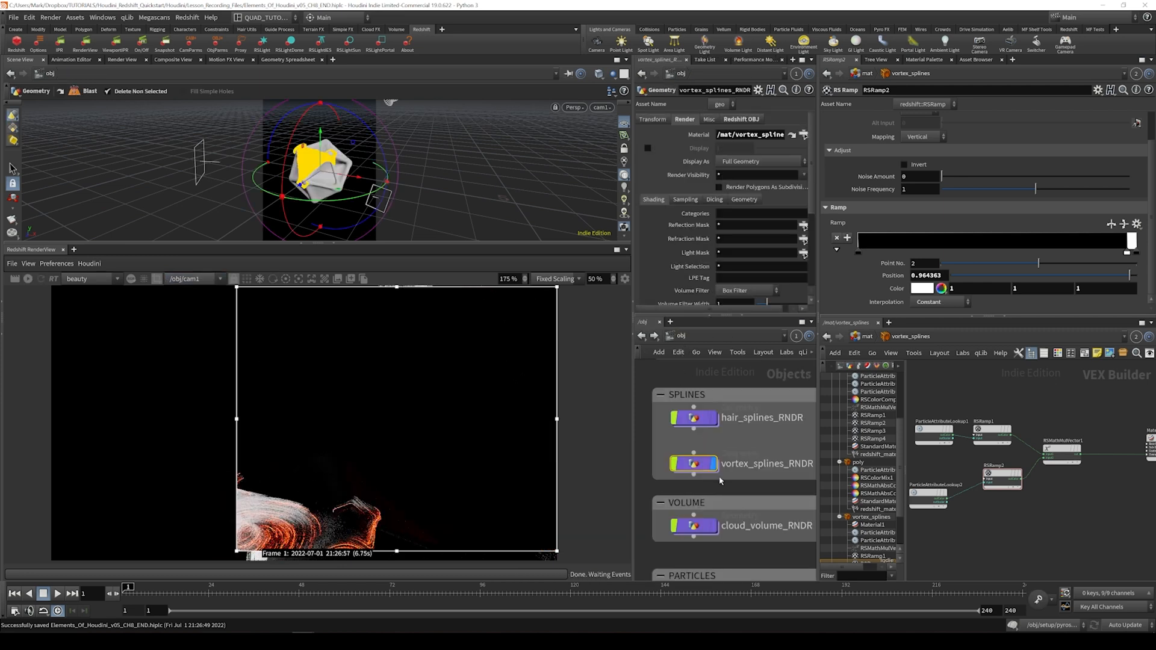
Enable the render flag on hair_splines_RNDR so it renders with the vortex splines.
scroll(up, 3)
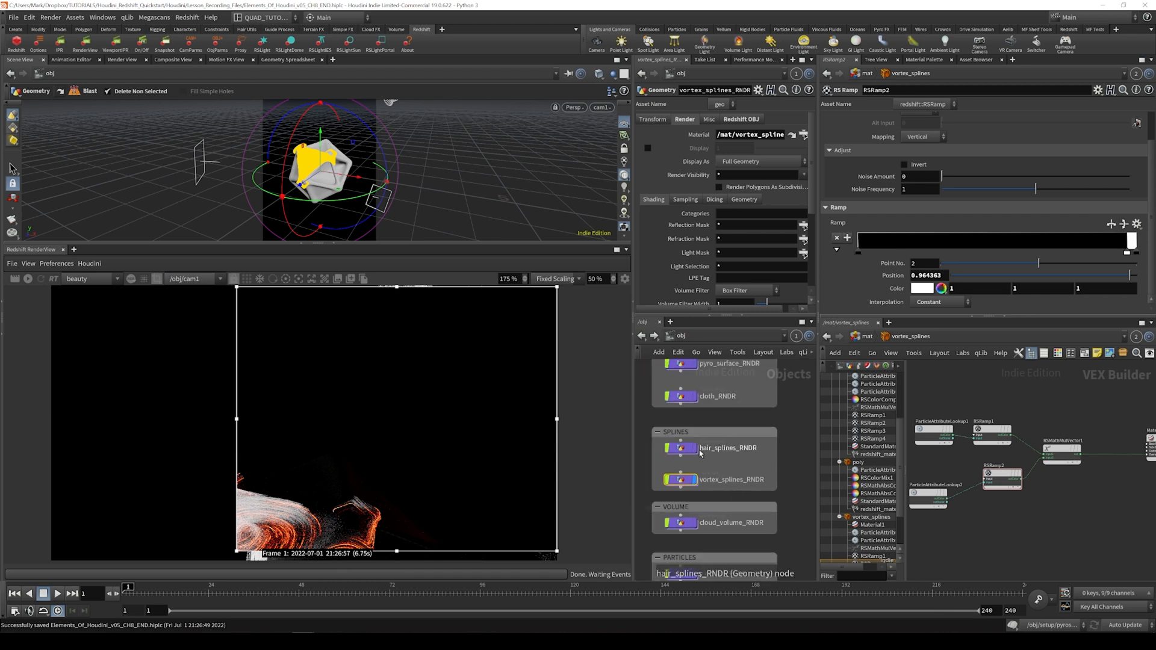
click(726, 448)
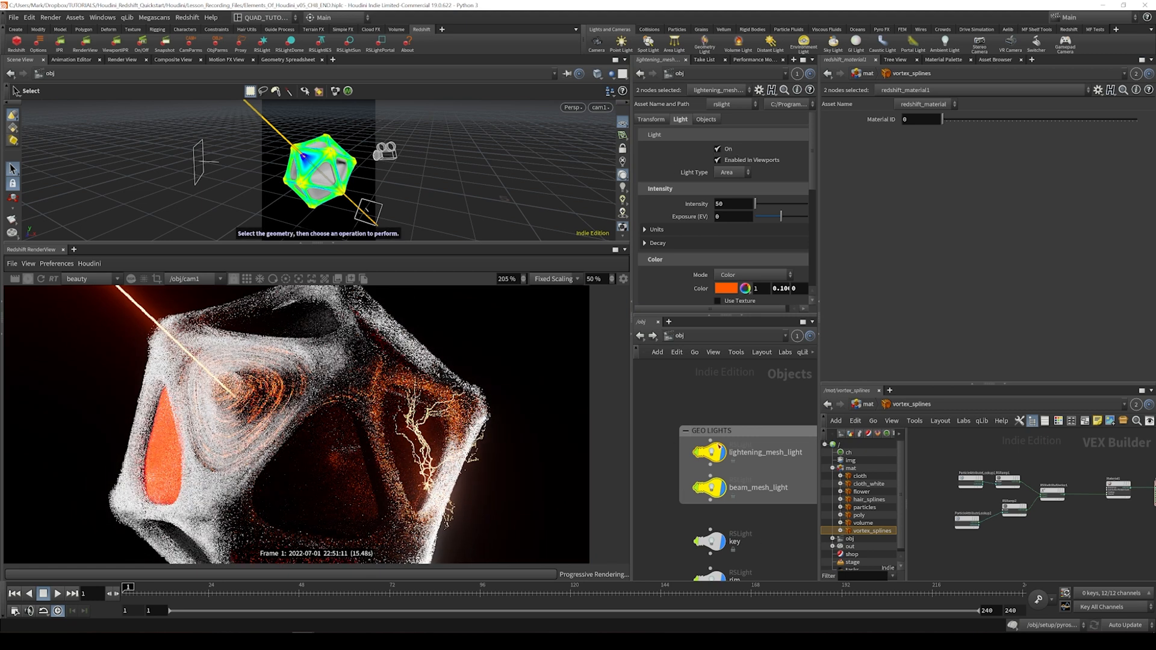
Turn on lightening_mesh_light and beam_mesh_light, then check off 3. Splines in Photoshop.
click(712, 488)
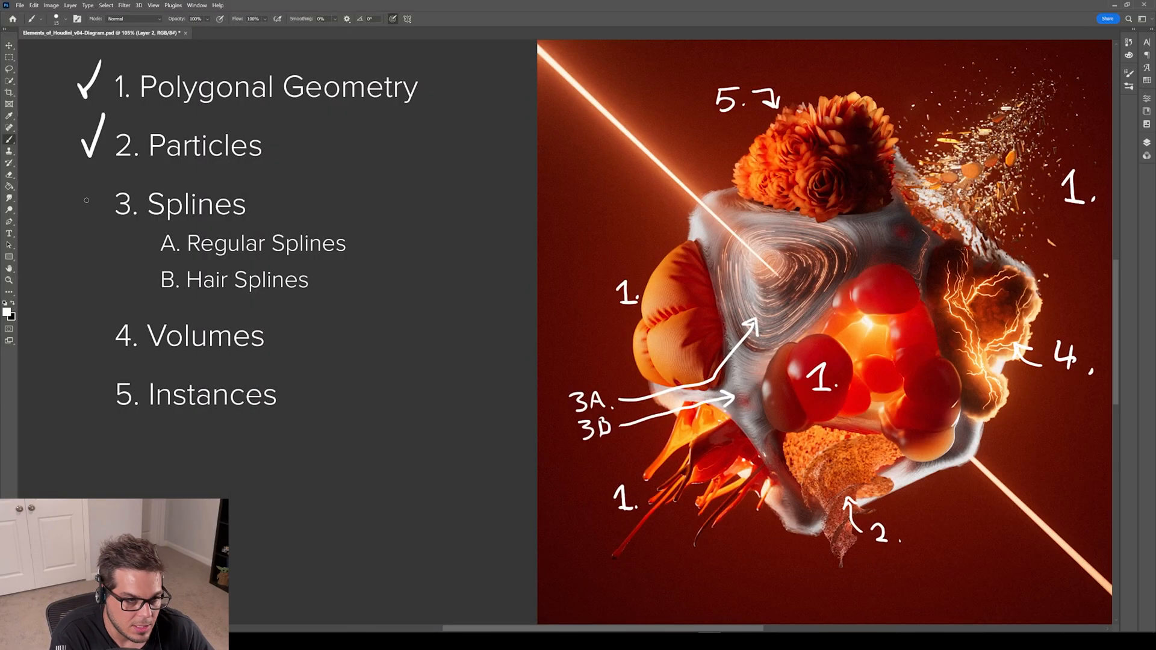
click(88, 202)
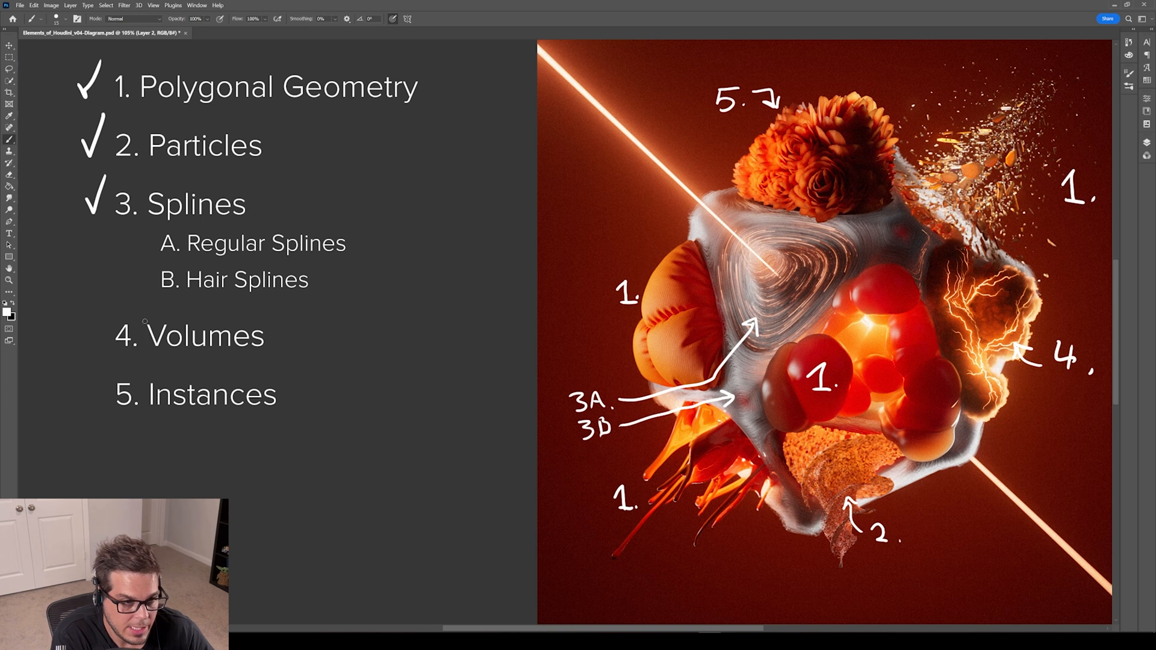